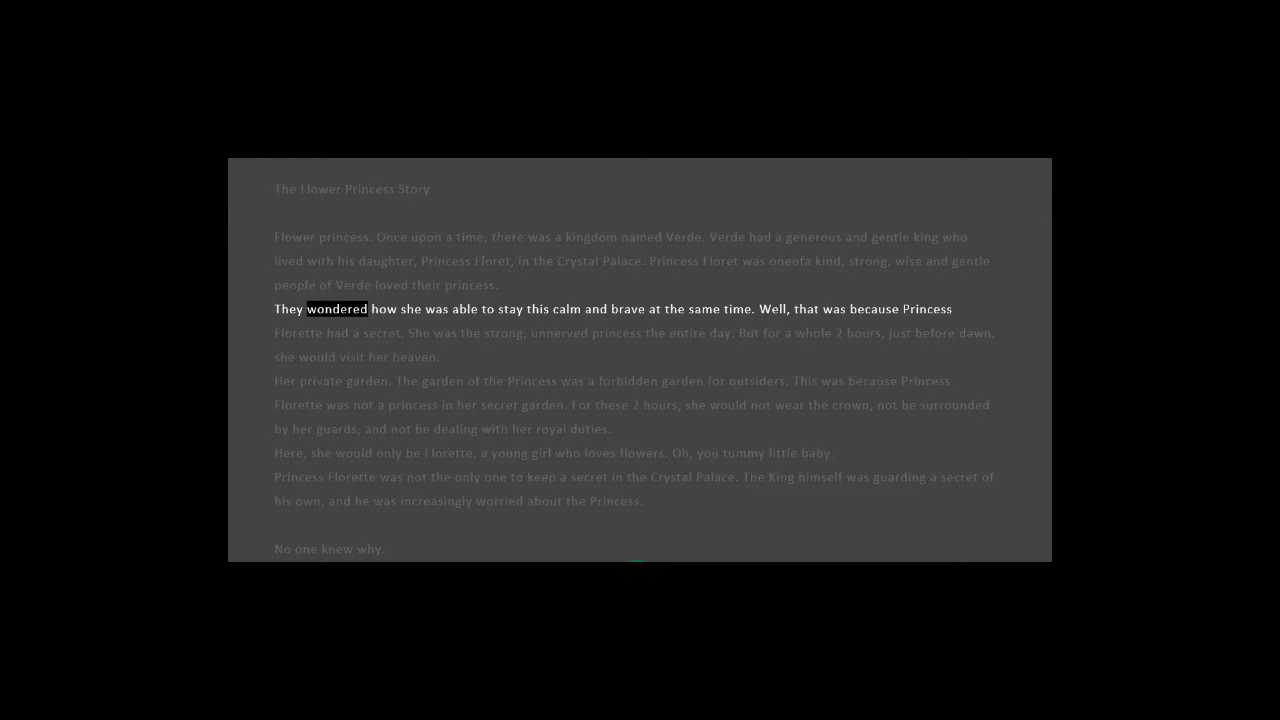
Let Read Aloud narrate with Line Focus through 'his own, and he was increasingly worried about the Princess.'
double_click(540, 308)
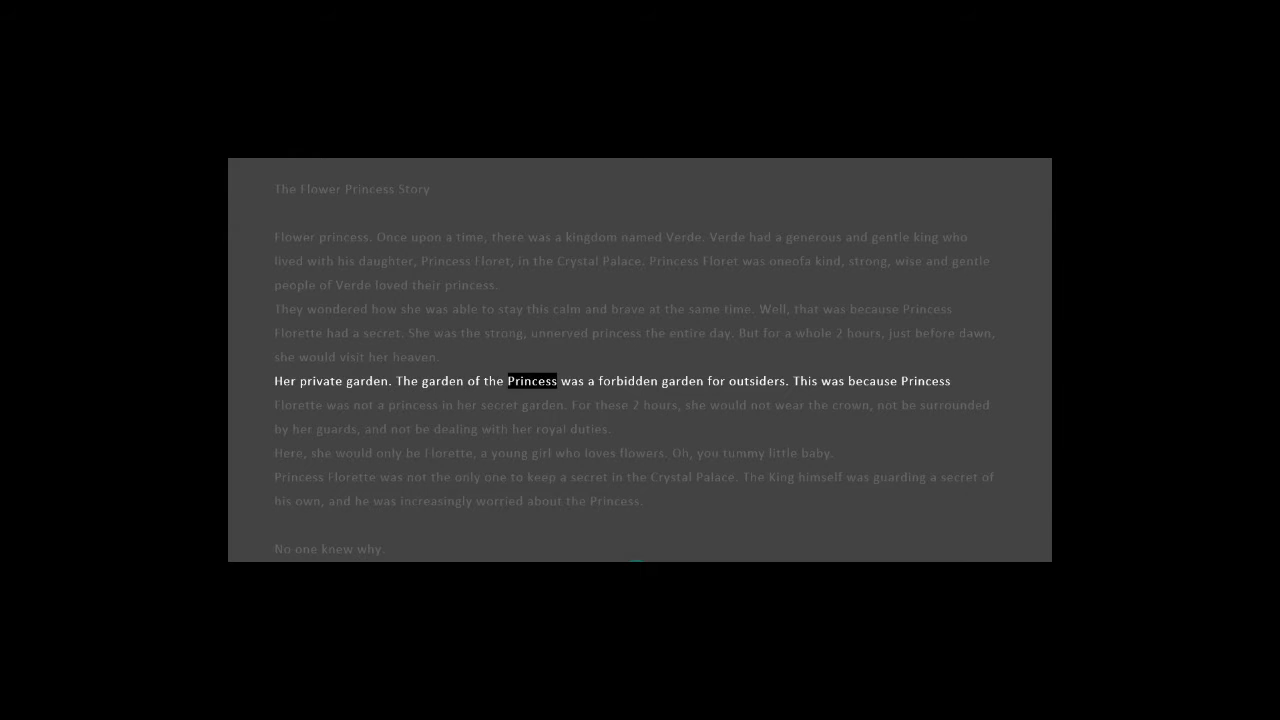
double_click(681, 381)
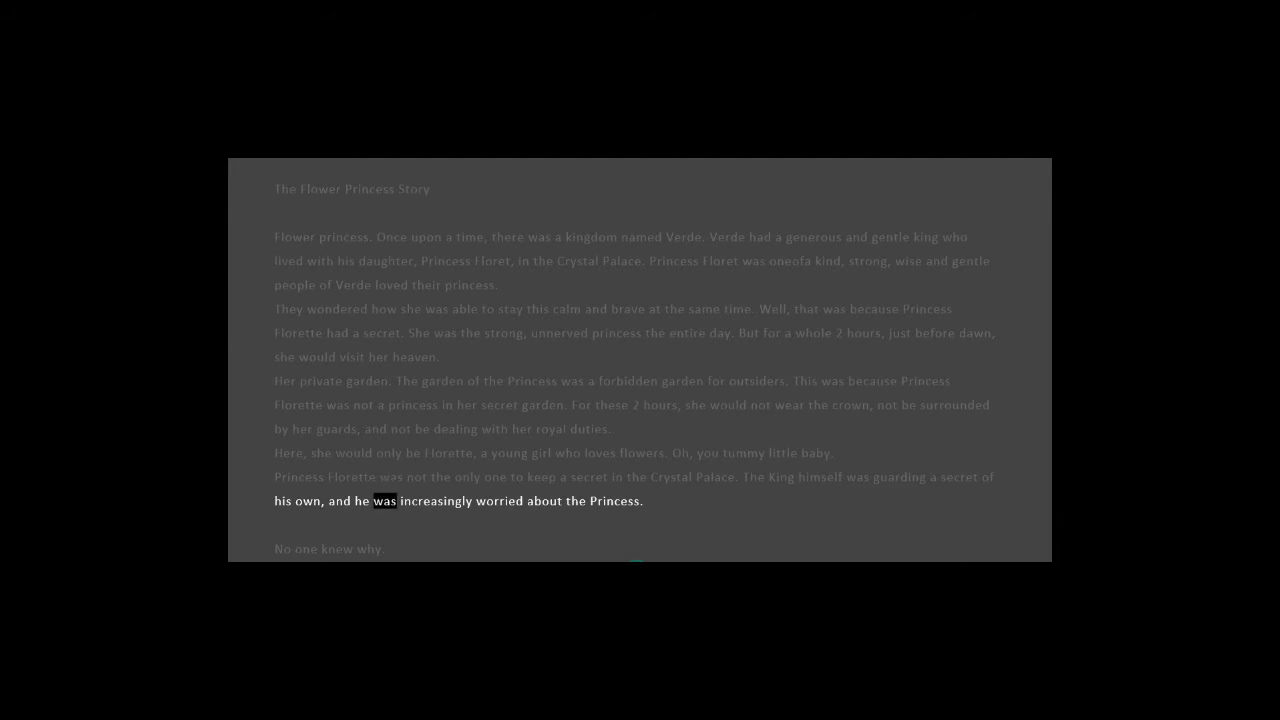
Scroll down as Read Aloud covers the flower-quest scroll plan and the King's silence
scroll("down", 3)
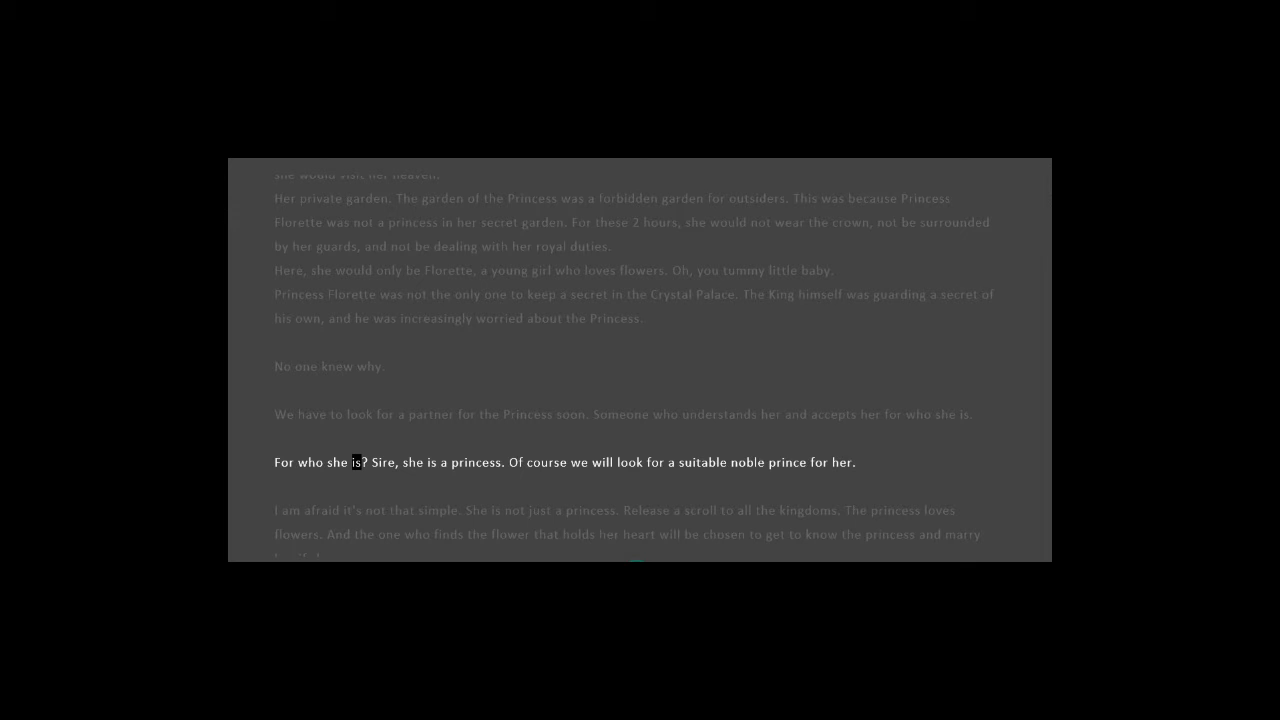
double_click(413, 462)
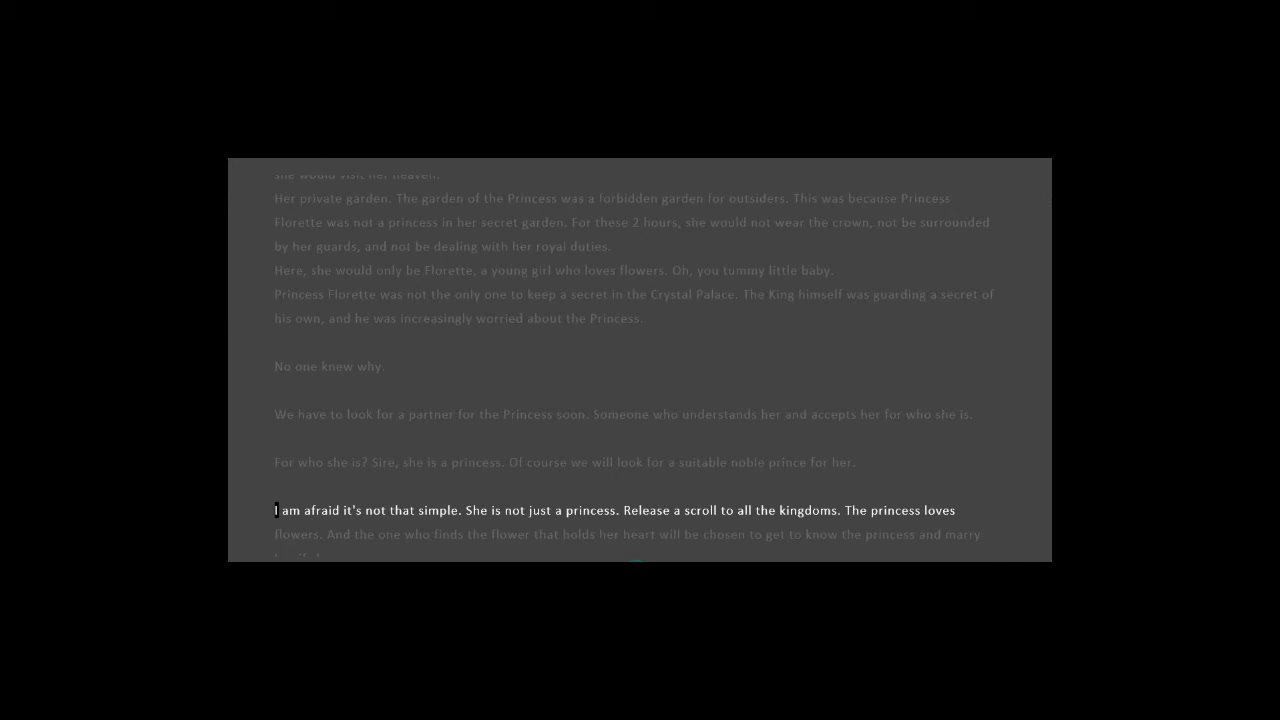
double_click(439, 510)
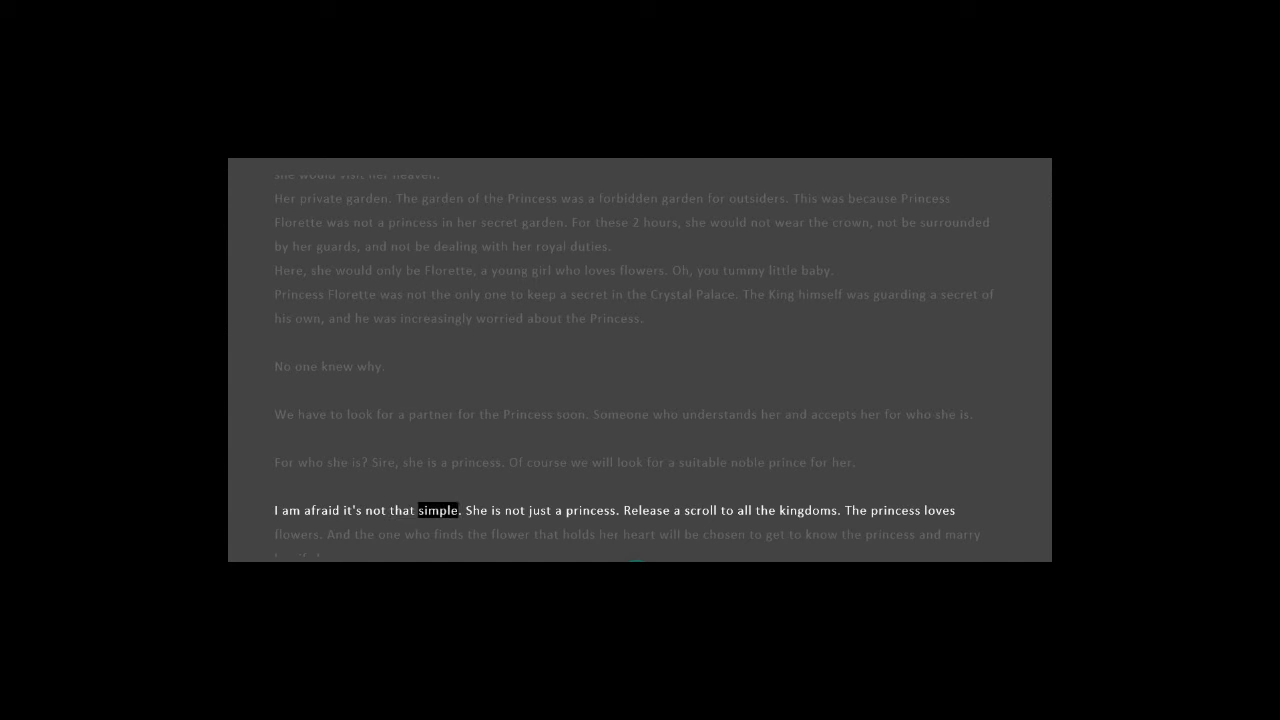
left_click(477, 510)
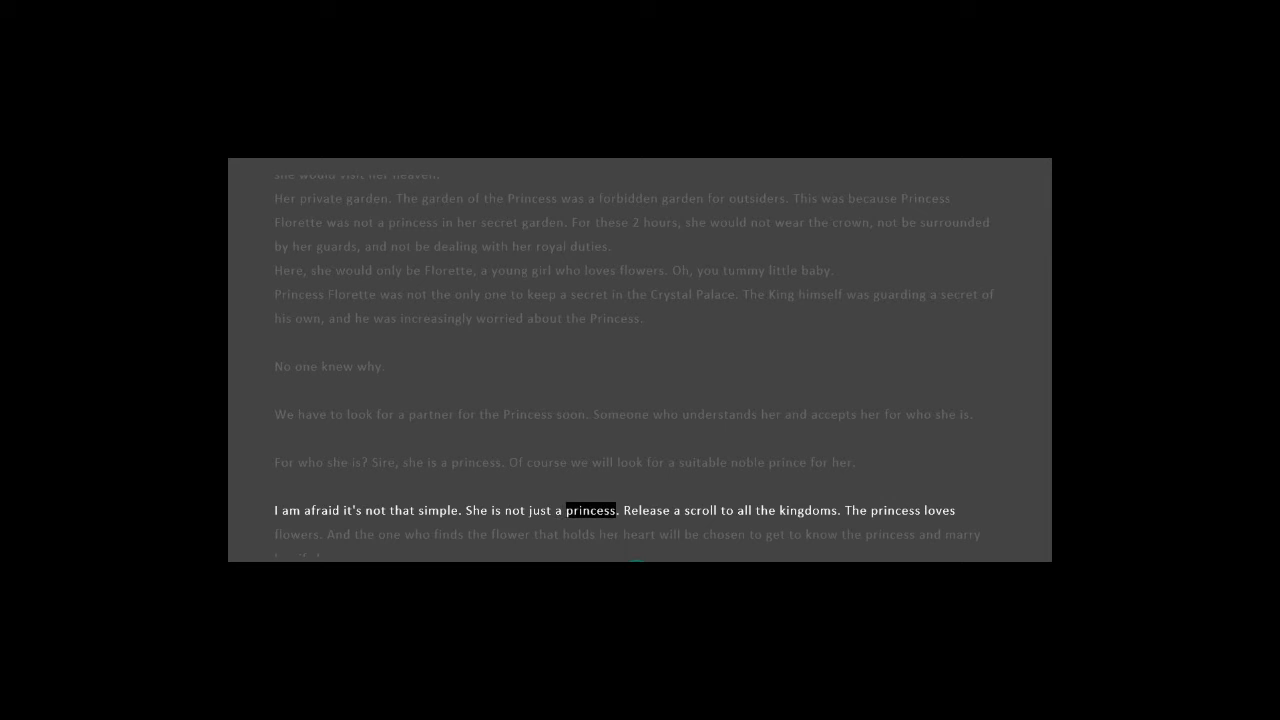
left_click(647, 510)
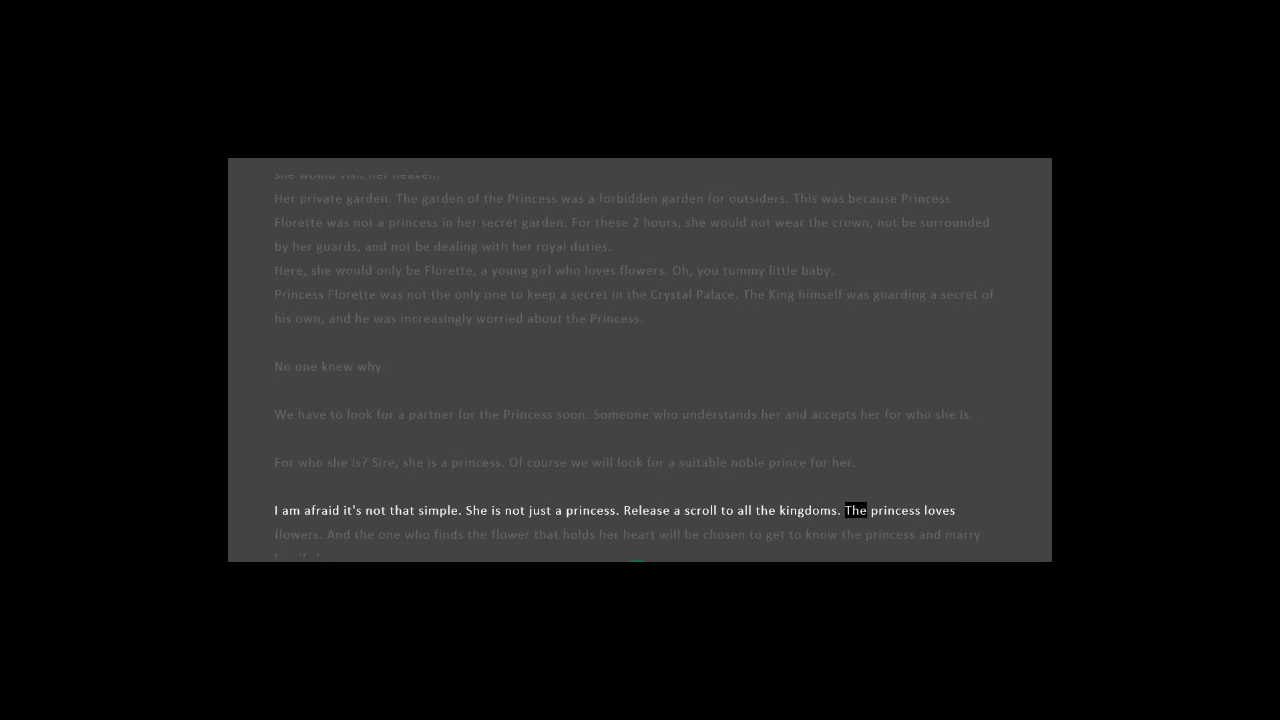
scroll("down", 3)
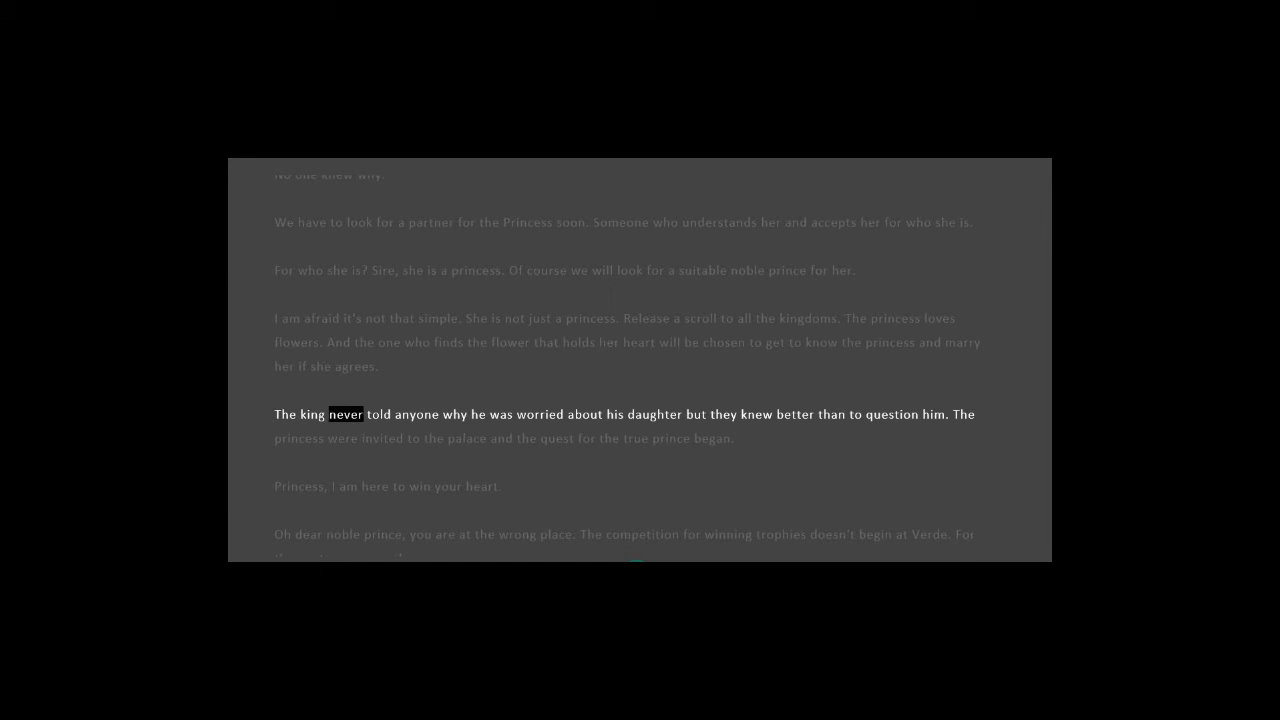
Keep narration playing past the failed suitors to the sun-and-moon pledge
left_click(498, 414)
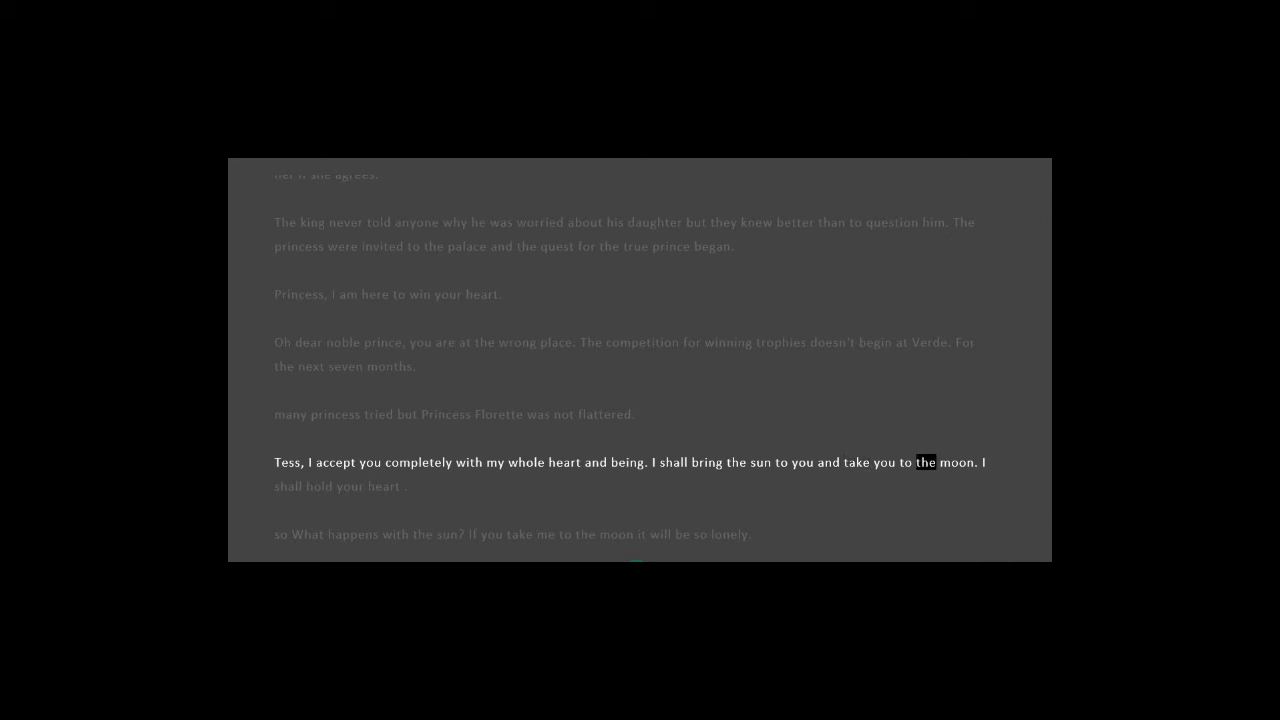
Let Read Aloud narrate past the uprooted rose into Florette's annoyance the next morning
left_click(986, 462)
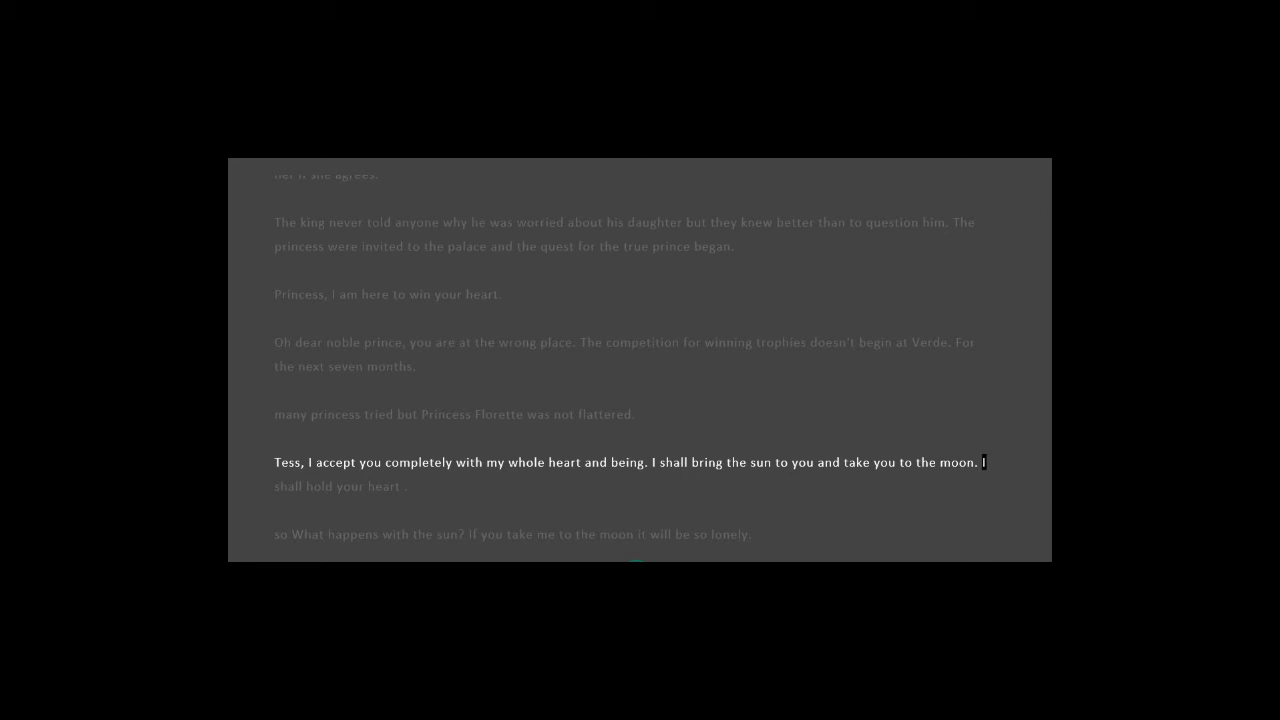
double_click(352, 534)
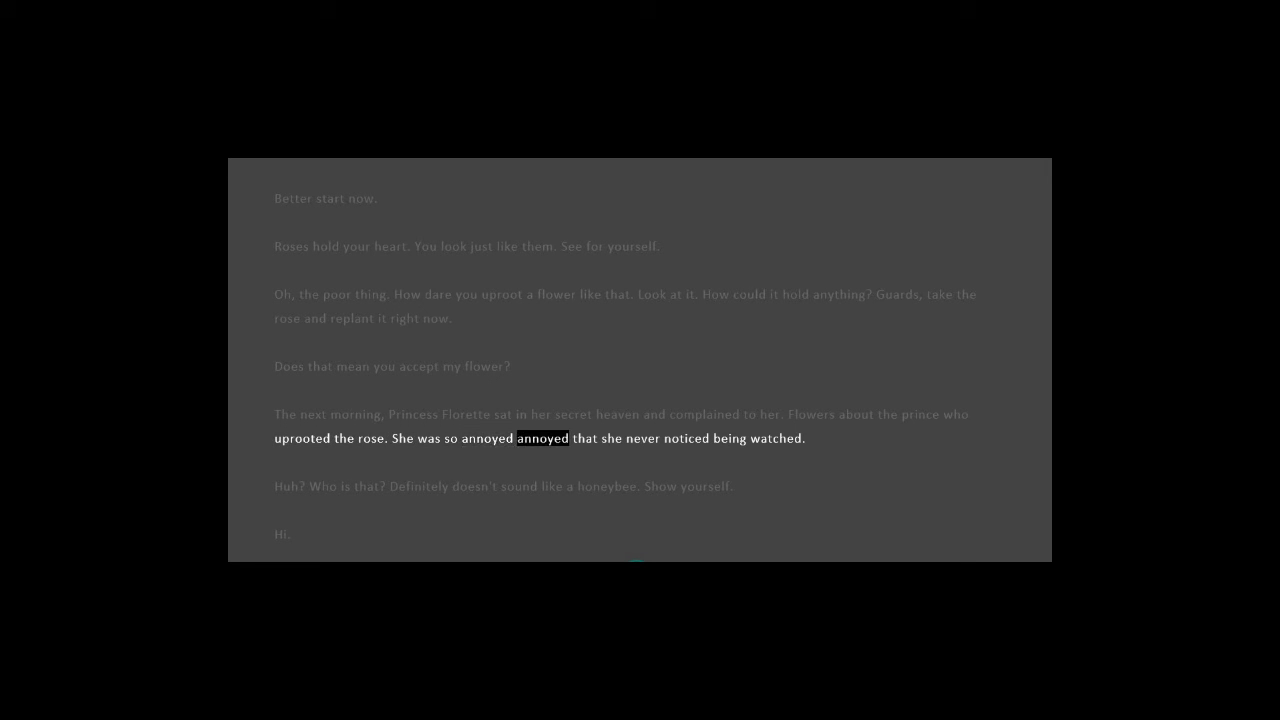
Follow the pixie's 'Who are you? I am a pixie' introduction to Florette's next question
left_click(780, 438)
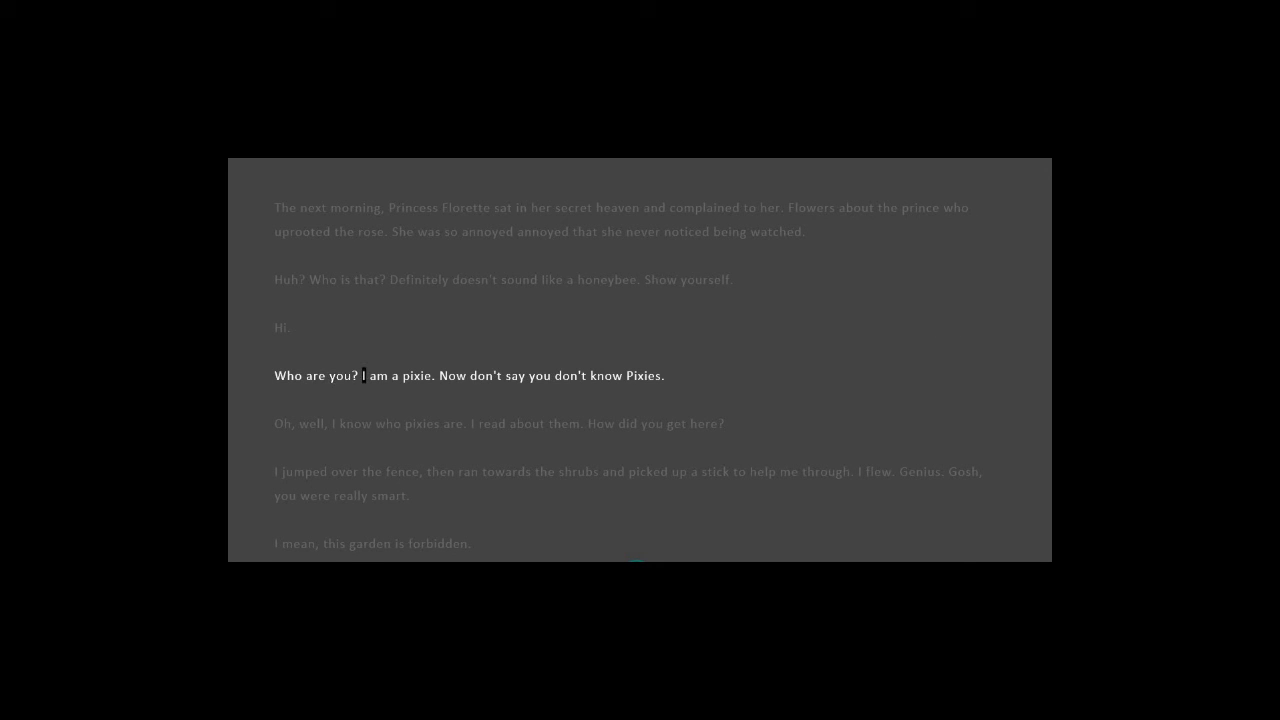
double_click(417, 375)
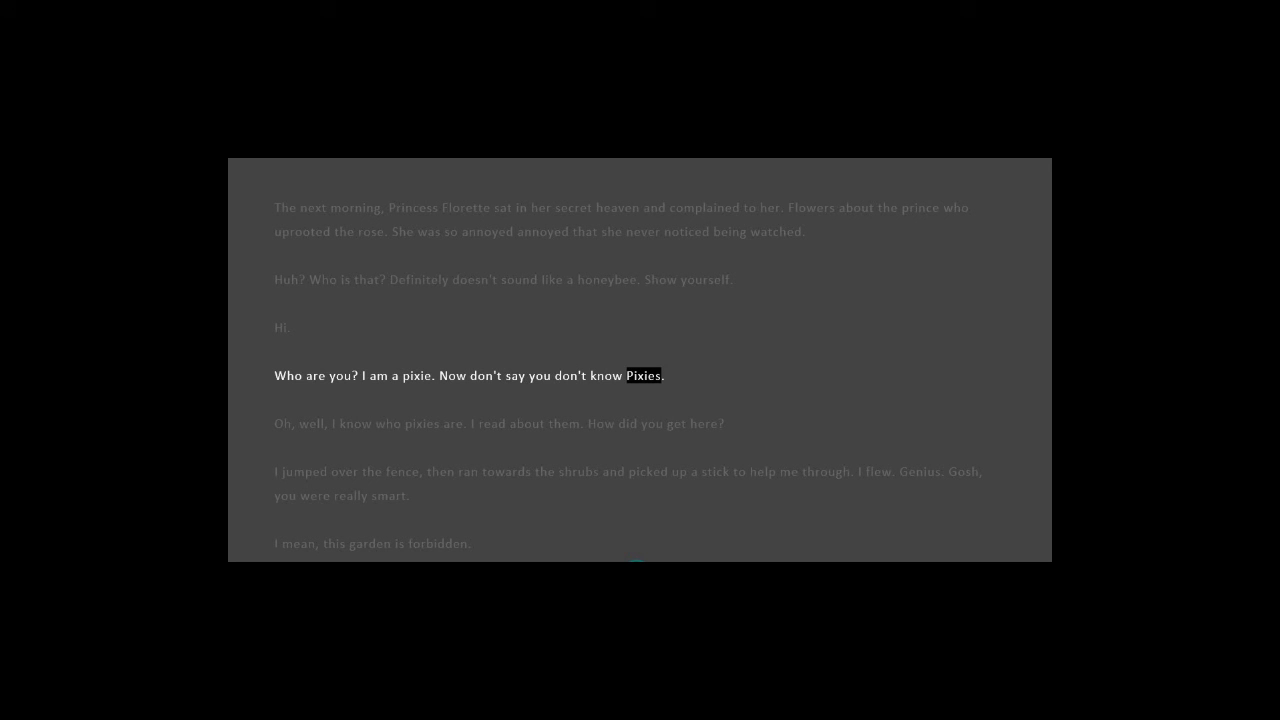
left_click(355, 423)
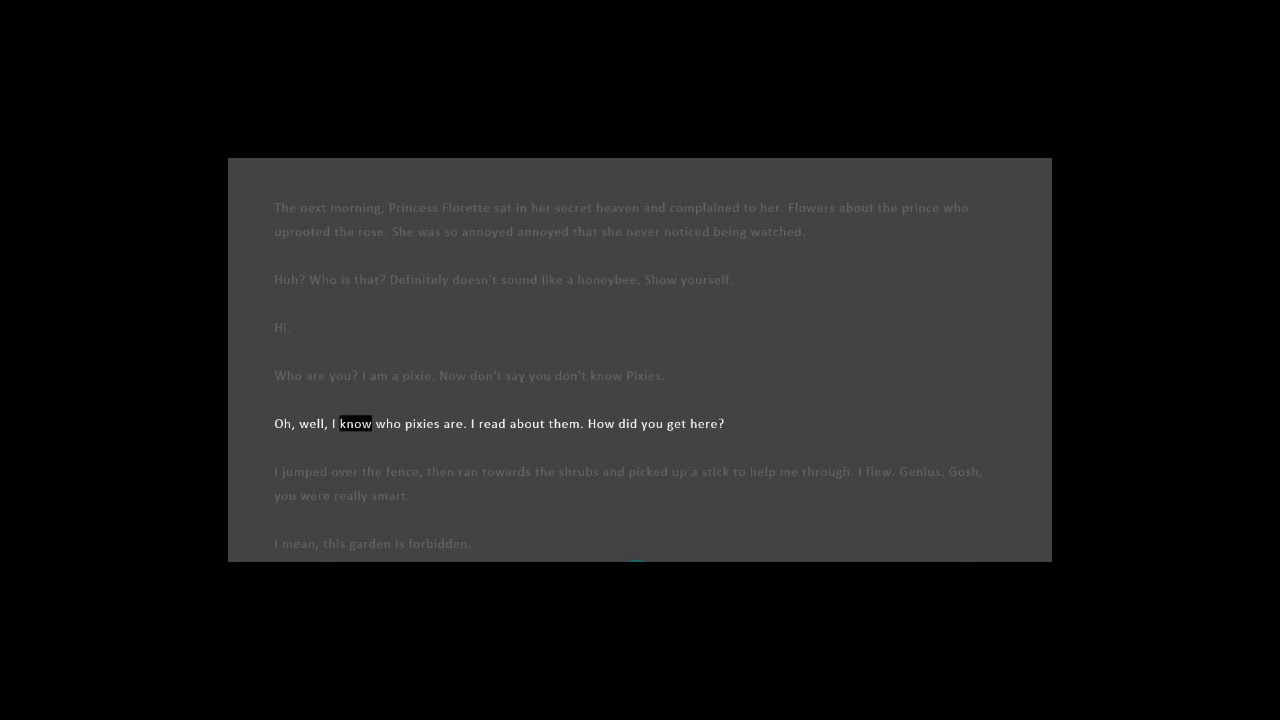